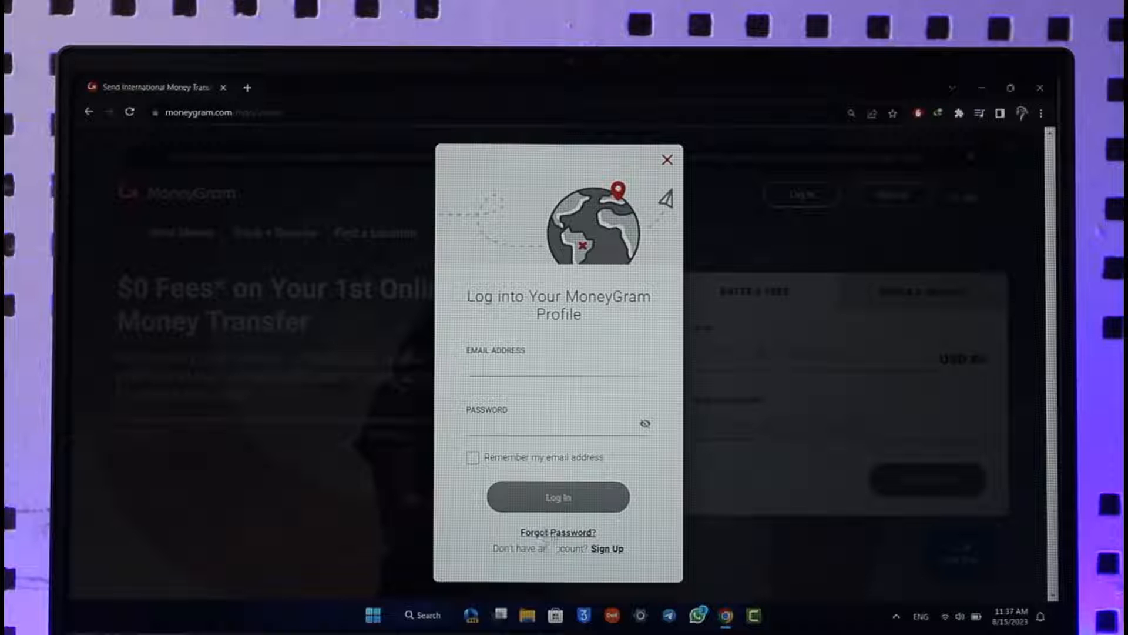
mouse_move(558, 540)
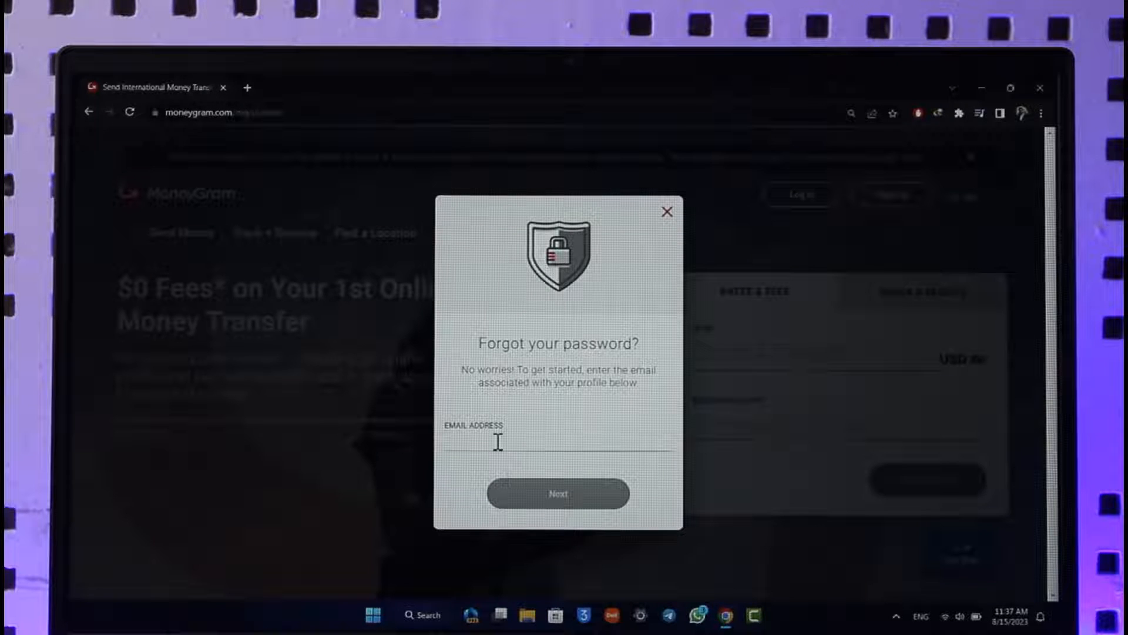
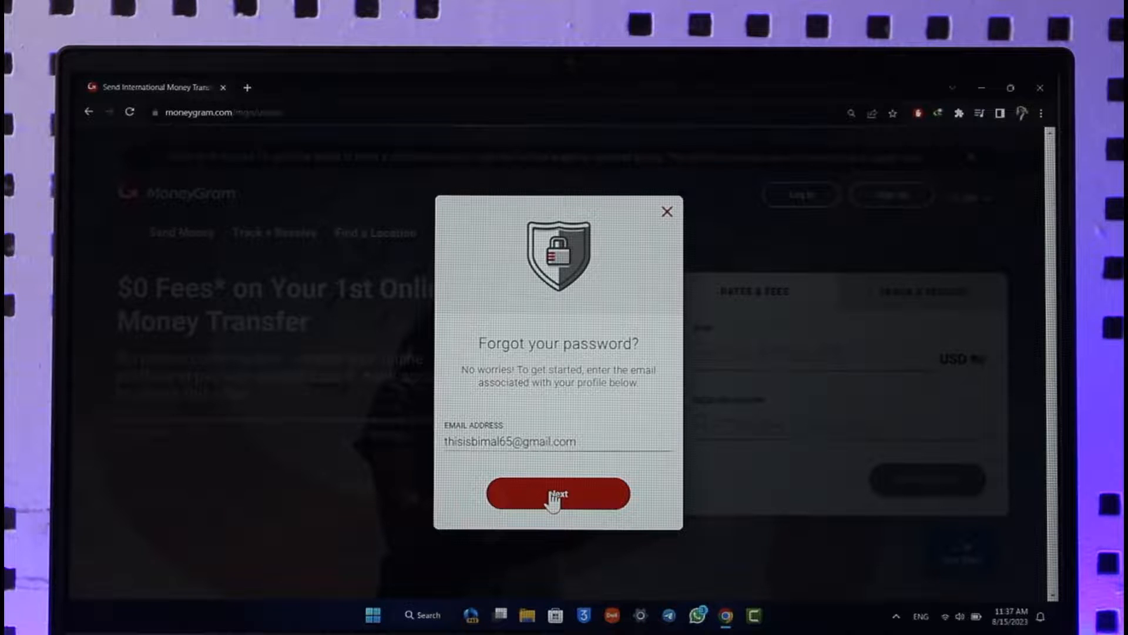
click(557, 495)
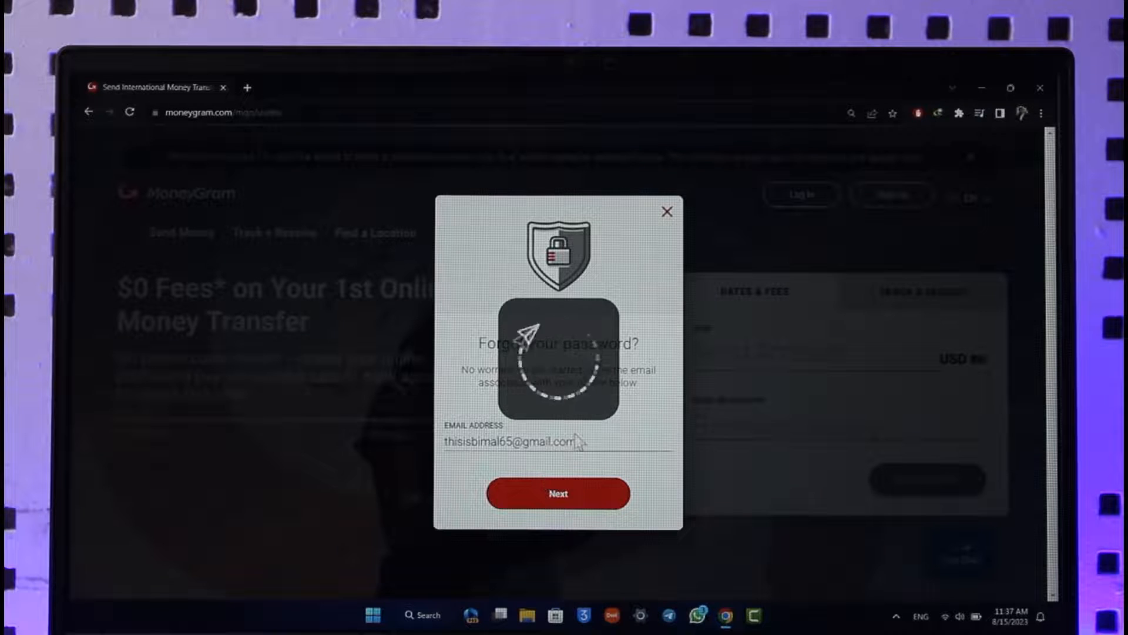
click(557, 494)
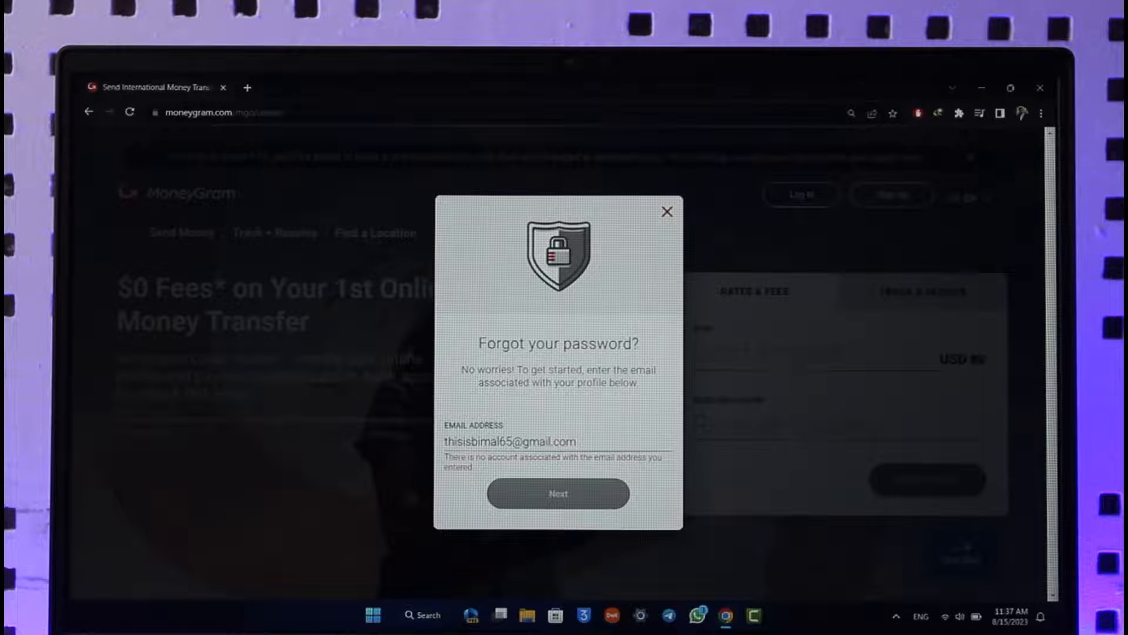
Dismiss the forgot-password form after it reports no matching account.
click(665, 211)
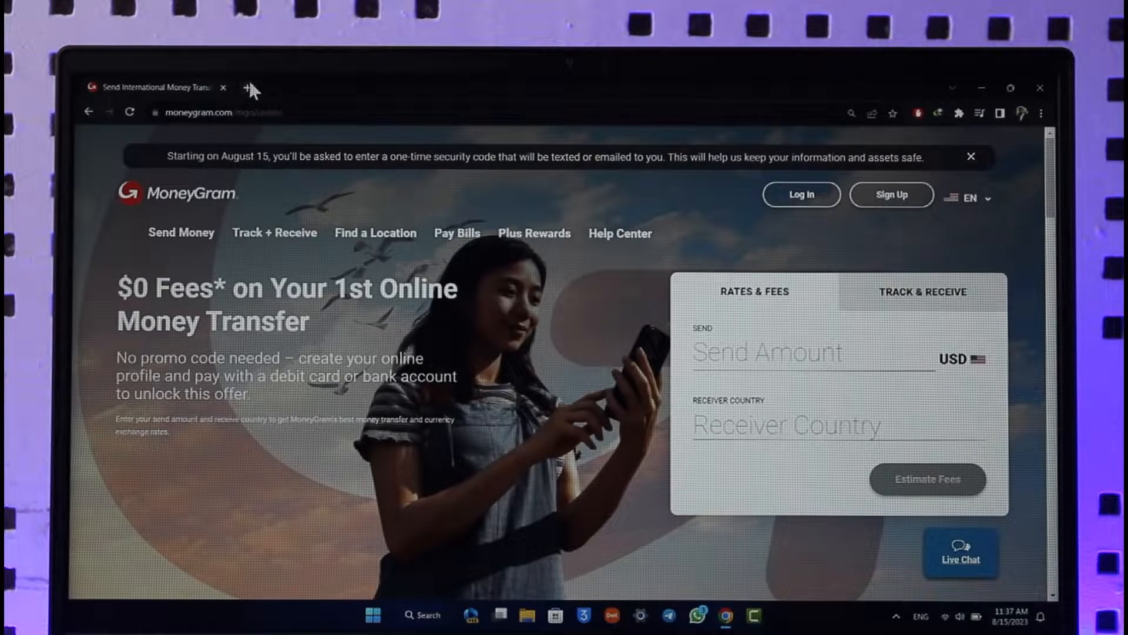
Check the Gmail inbox in a new tab for a reset message, then return to MoneyGram.
click(248, 87)
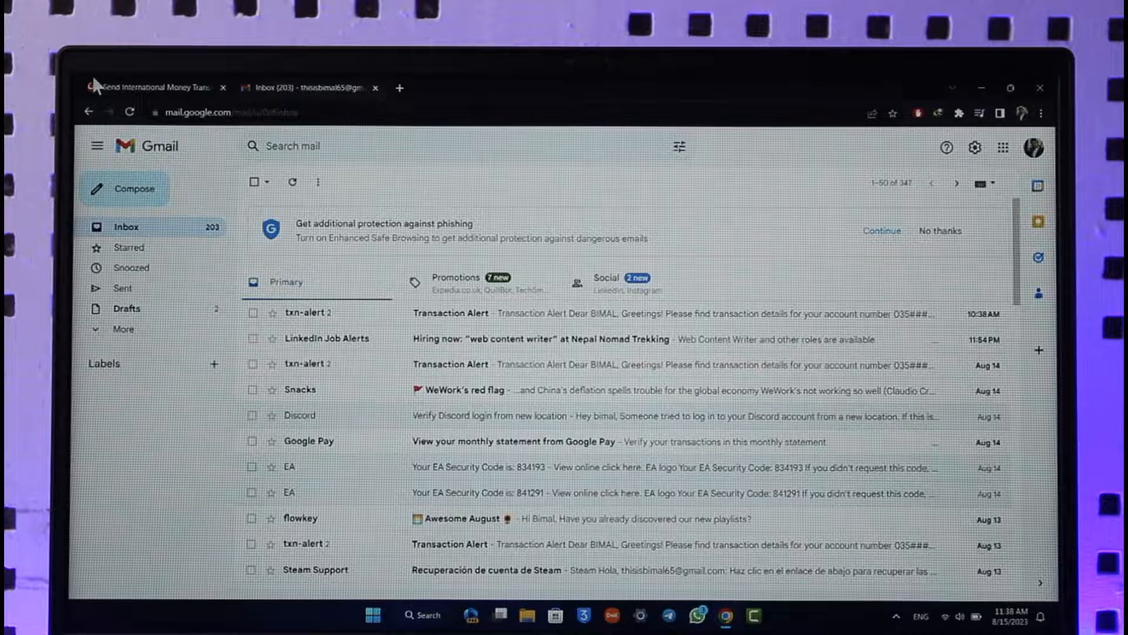
click(143, 87)
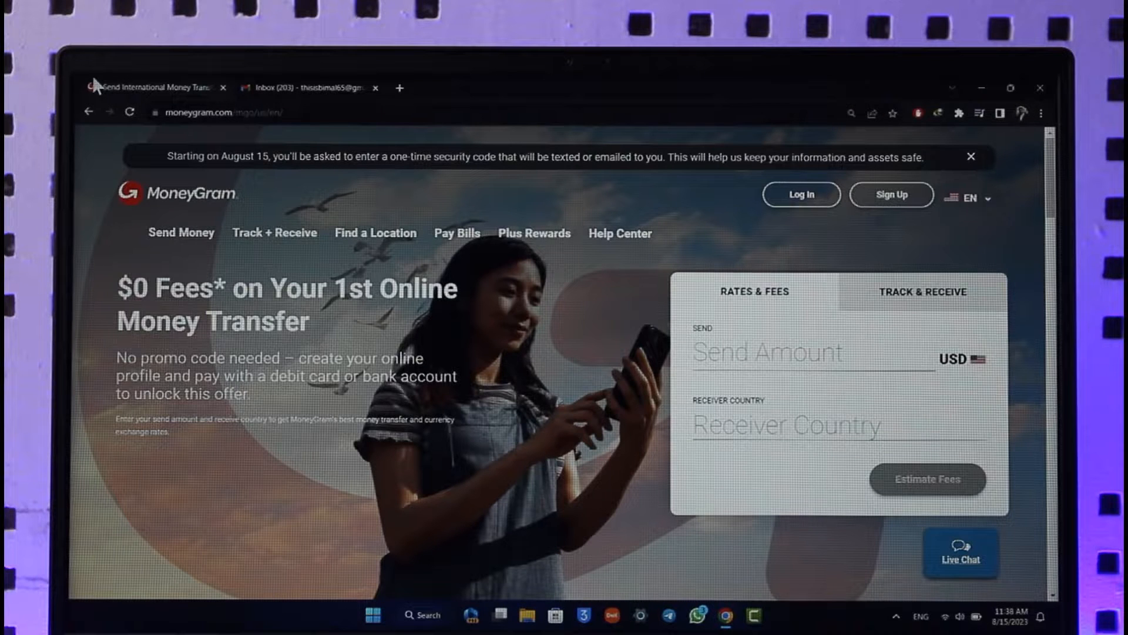